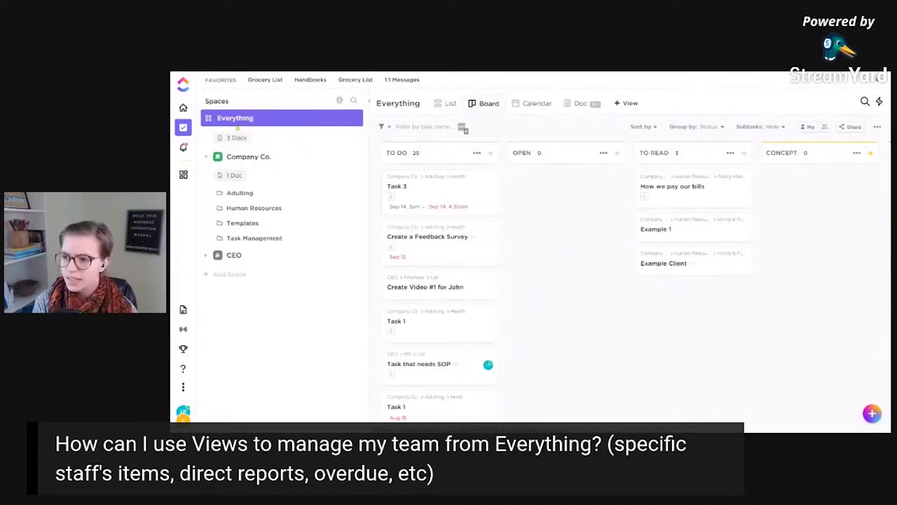
{"action": "mouse_move", "coordinate": [260, 117]}
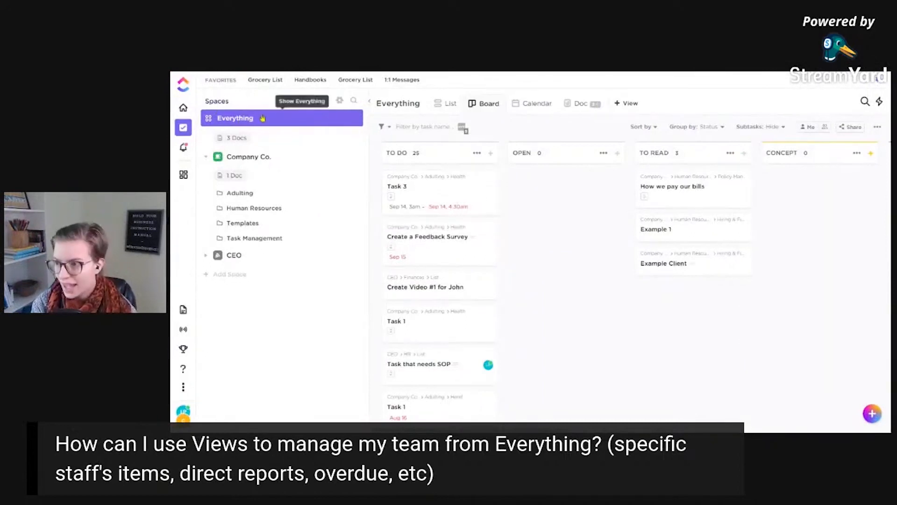
- Show all Health, House and Here! tasks together in the Everything List view
{"action": "left_click", "coordinate": [450, 104]}
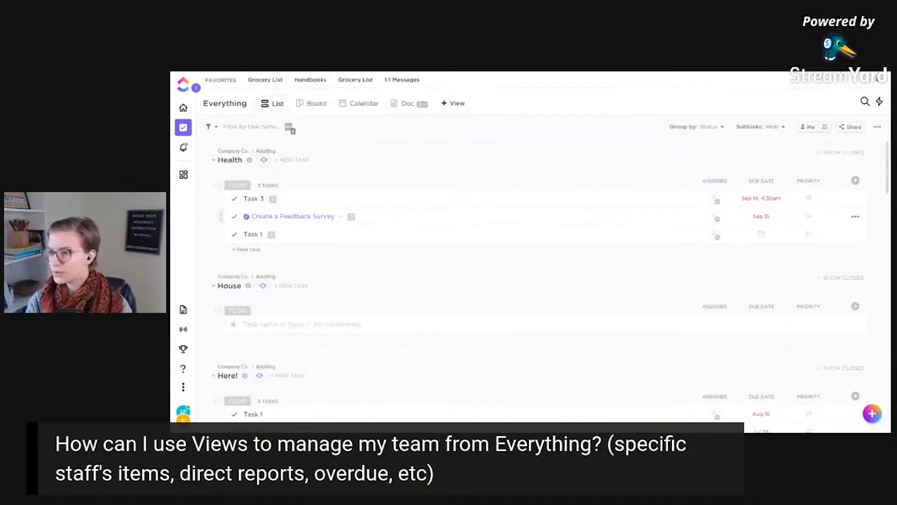
{"action": "mouse_move", "coordinate": [453, 103]}
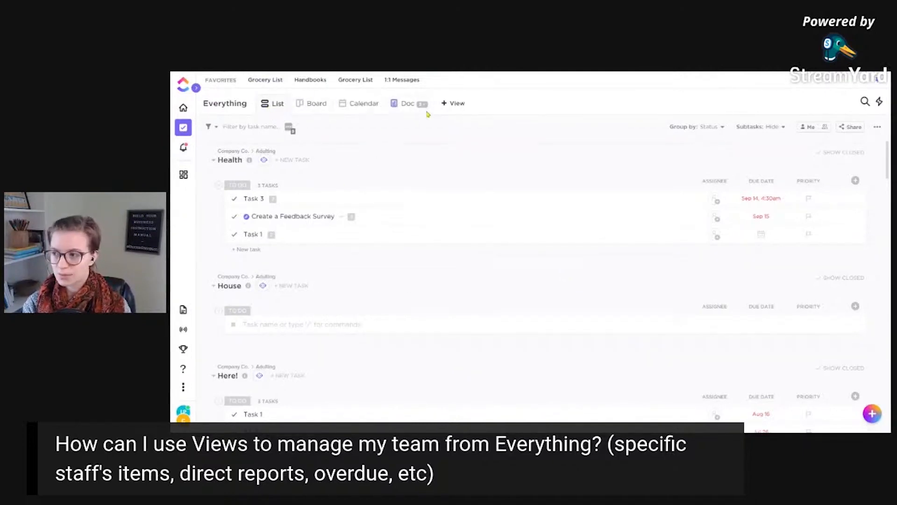
- Add a List view named Overdue that shows subtasks
{"action": "left_click", "coordinate": [452, 104]}
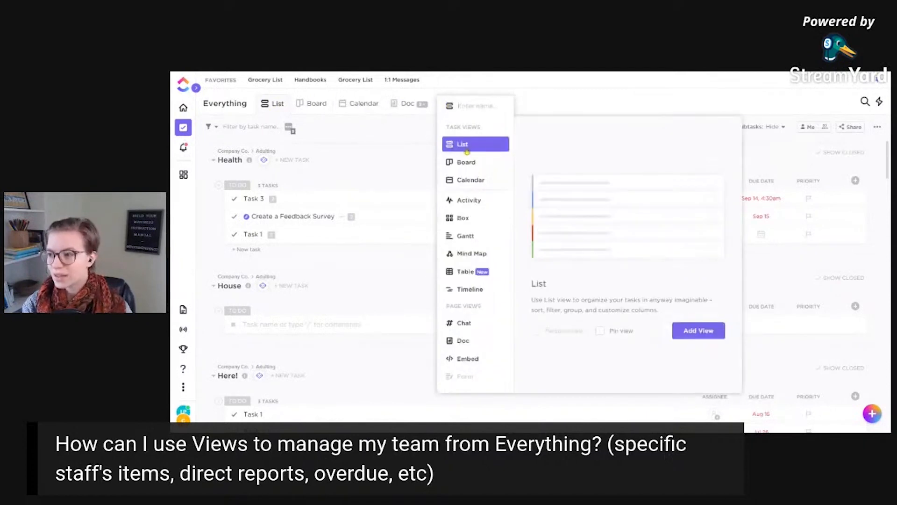
{"action": "type", "text": "Overdue"}
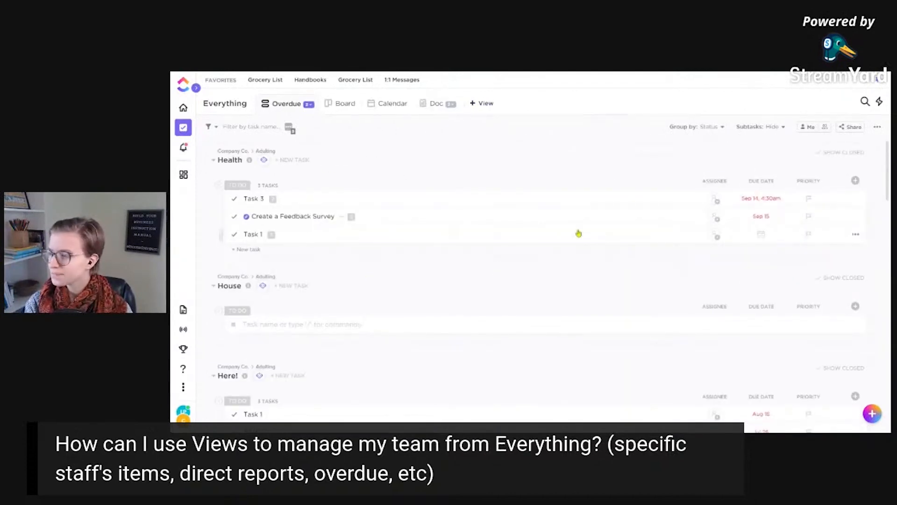
{"action": "left_click", "coordinate": [760, 126]}
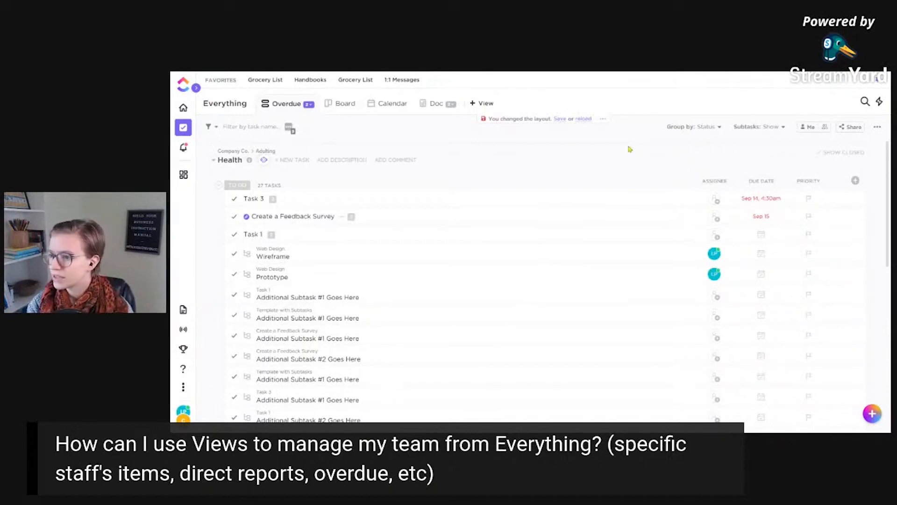
- Filter the Overdue view by Due date set to Overdue
{"action": "left_click", "coordinate": [209, 127]}
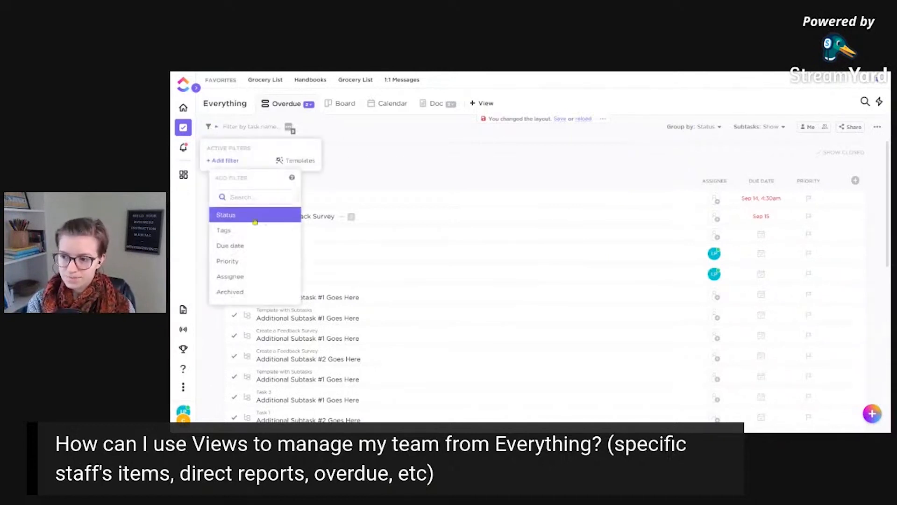
{"action": "left_click", "coordinate": [230, 245]}
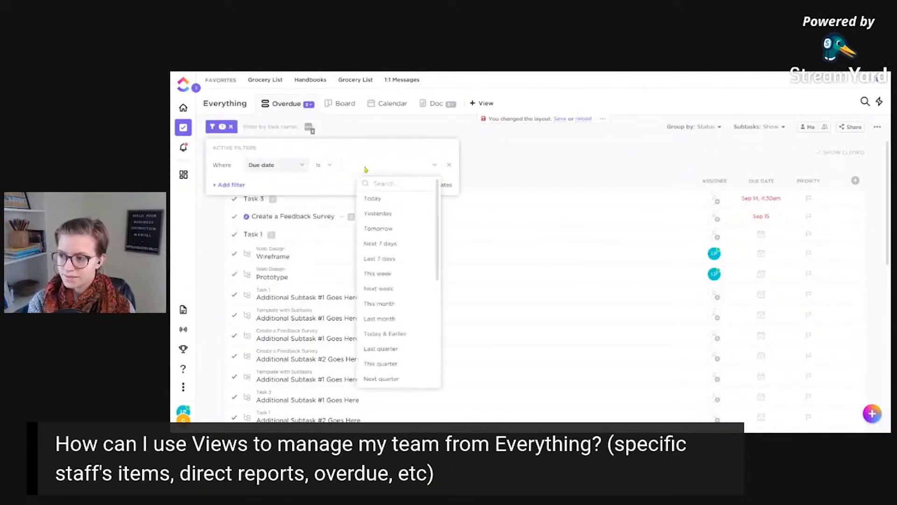
{"action": "type", "text": "over"}
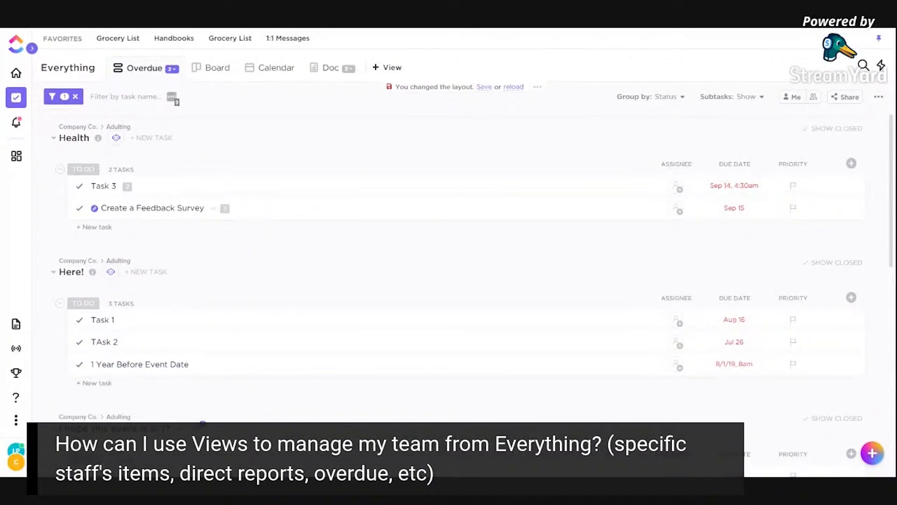
- Save the Overdue view's filtered, subtask-showing layout for everyone
{"action": "left_click", "coordinate": [536, 86]}
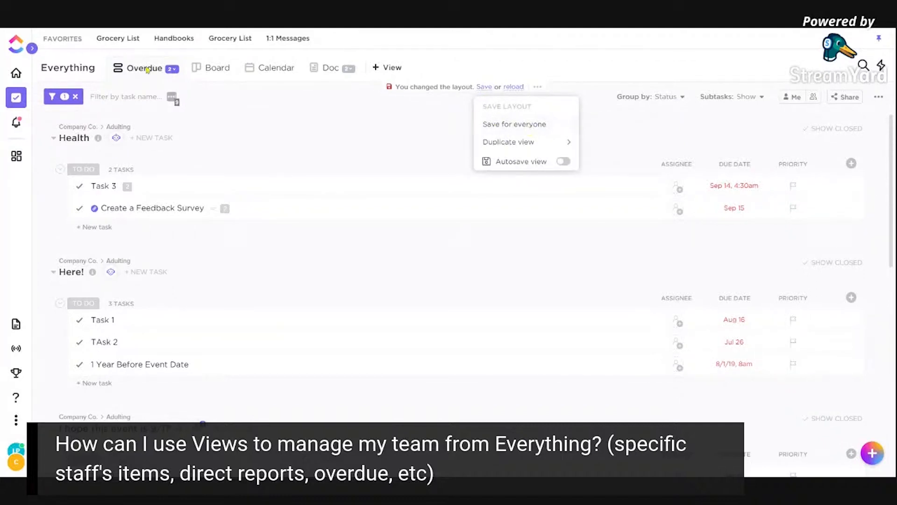
{"action": "mouse_move", "coordinate": [503, 126]}
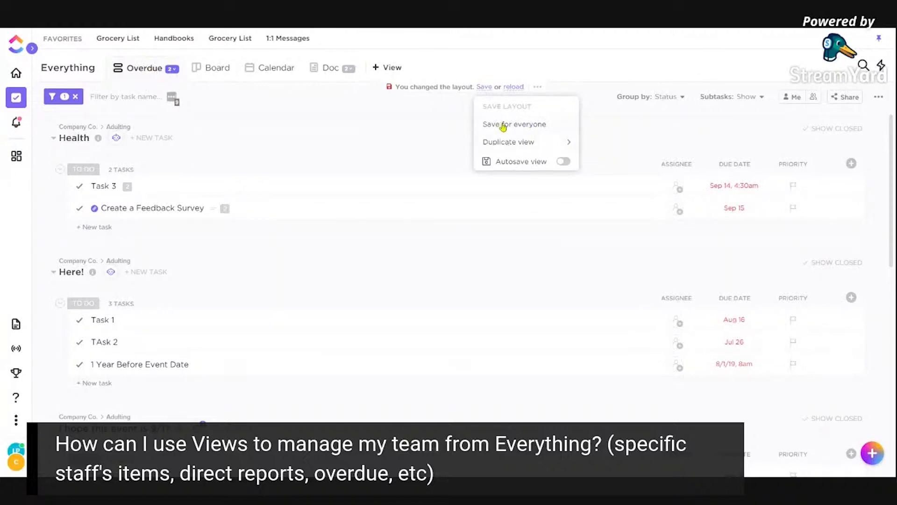
{"action": "left_click", "coordinate": [504, 128]}
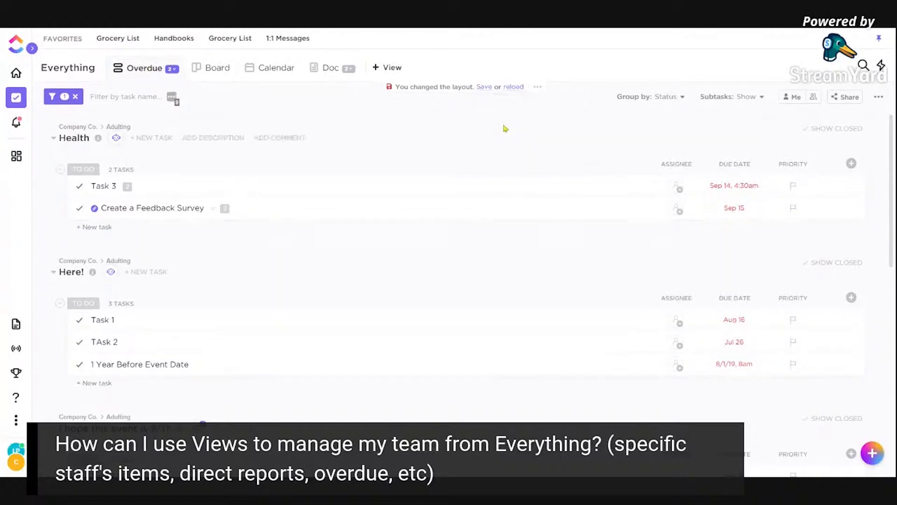
{"action": "left_click", "coordinate": [484, 87]}
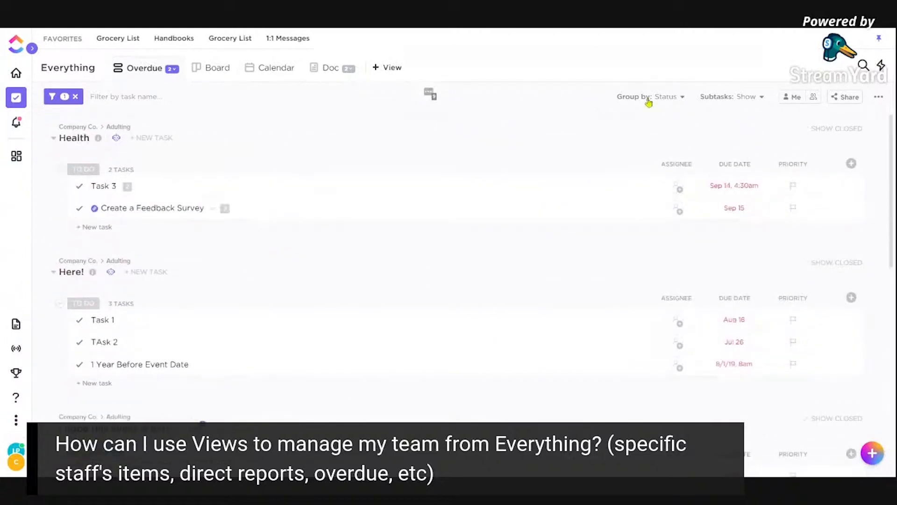
- Group overdue tasks by assignee and rename the view to Overdue by Person
{"action": "left_click", "coordinate": [649, 96]}
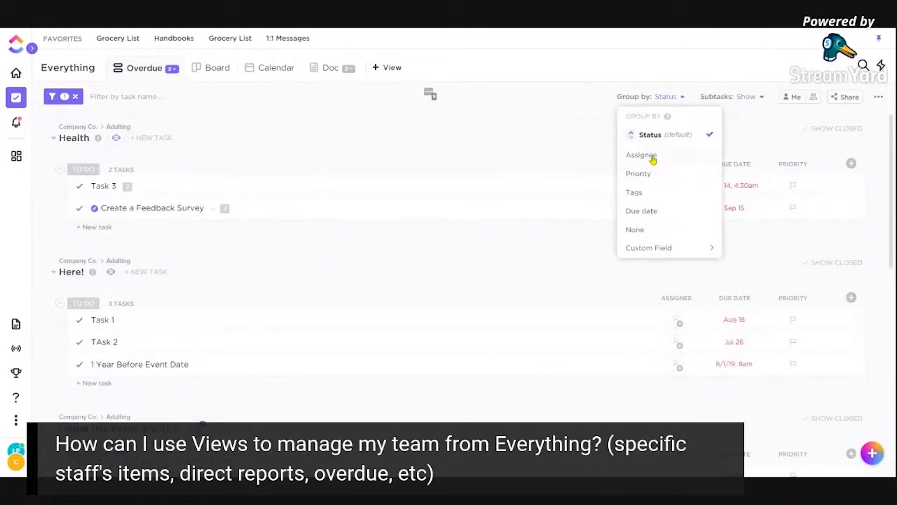
{"action": "left_click", "coordinate": [642, 155]}
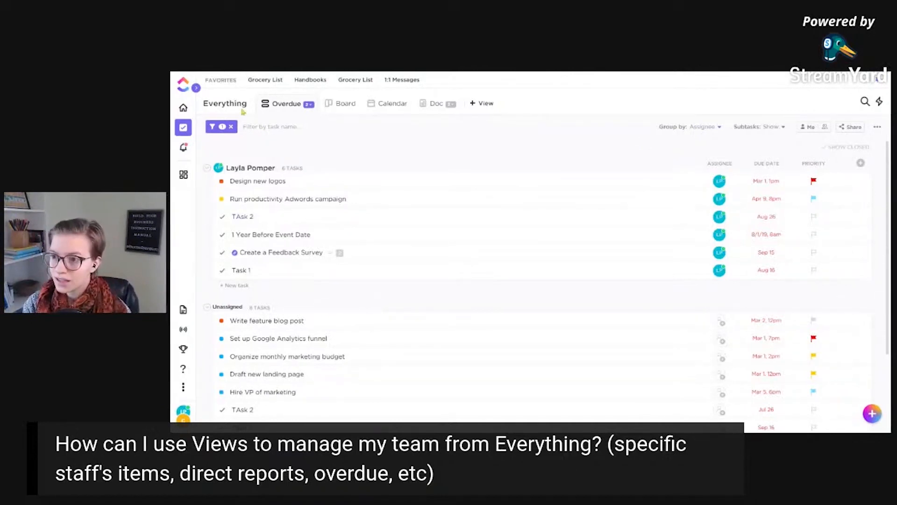
{"action": "left_click", "coordinate": [286, 104]}
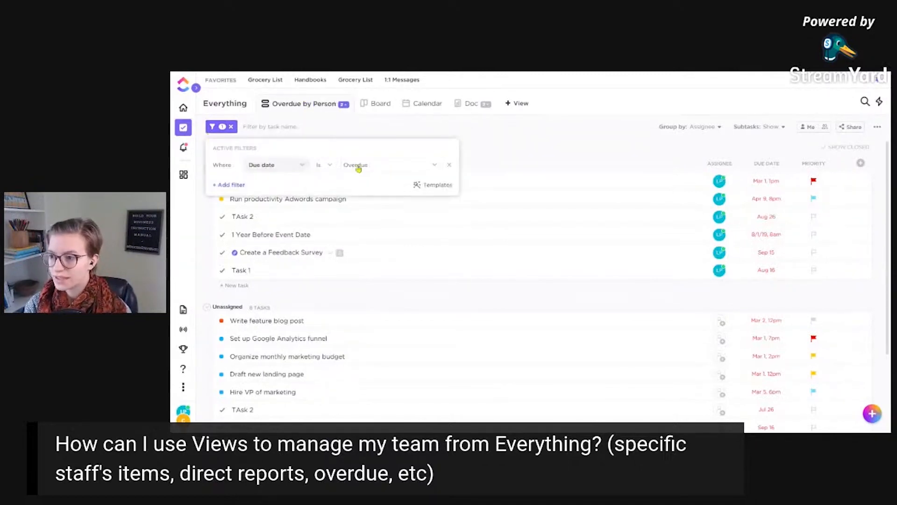
{"action": "left_click", "coordinate": [389, 165]}
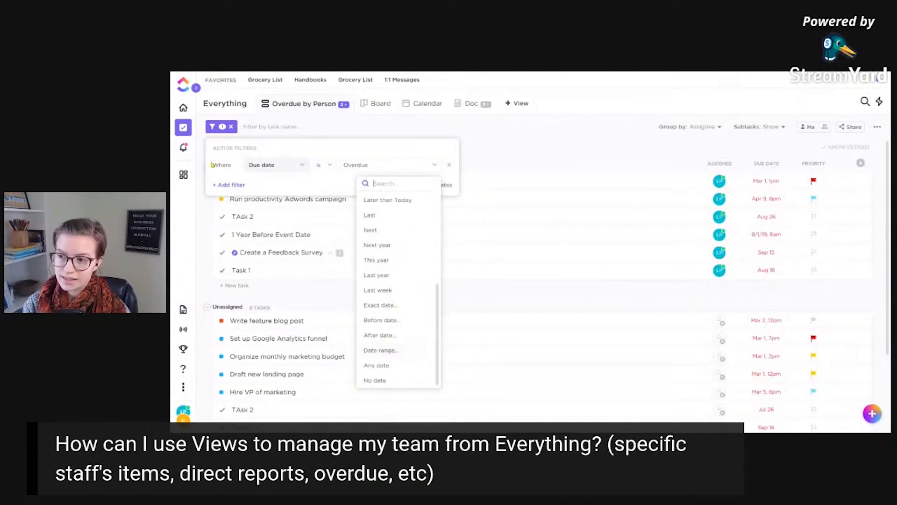
{"action": "left_click", "coordinate": [230, 184]}
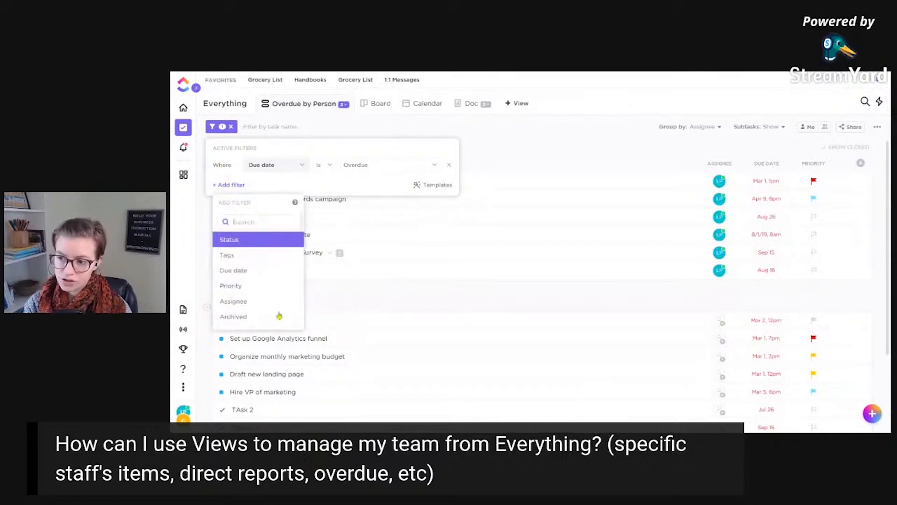
{"action": "left_click", "coordinate": [230, 285]}
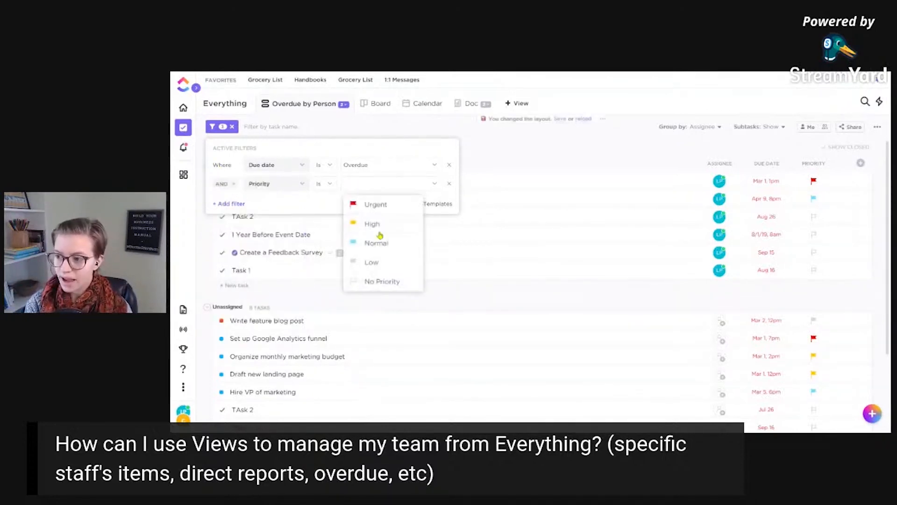
{"action": "left_click", "coordinate": [371, 223]}
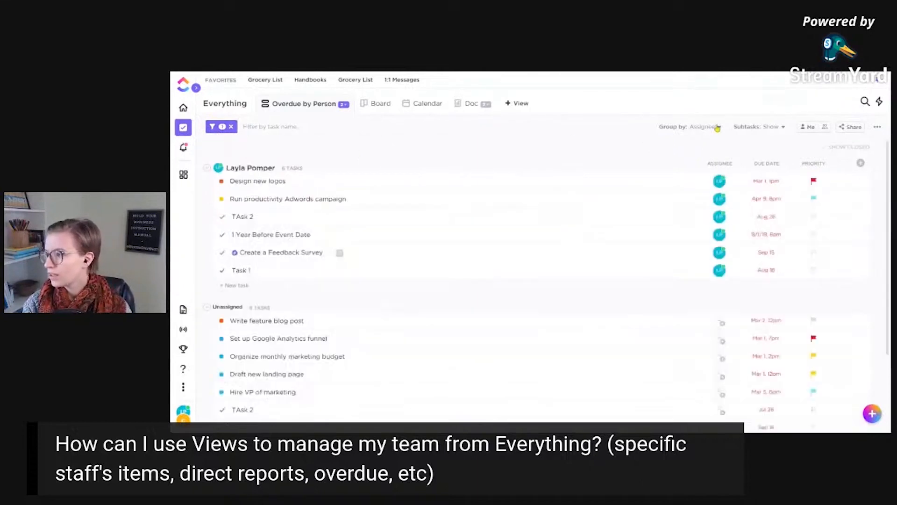
- Regroup the overdue tasks by priority: Urgent, High, Normal, Low
{"action": "left_click", "coordinate": [705, 126]}
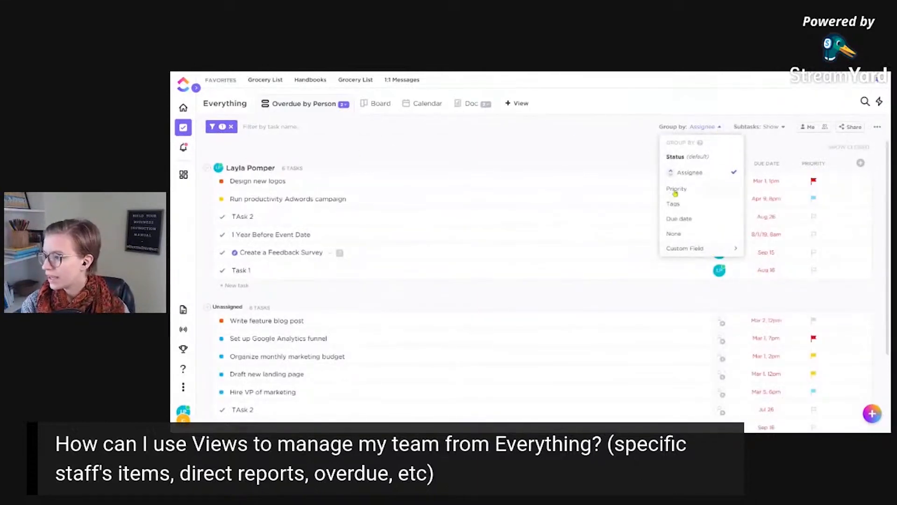
{"action": "left_click", "coordinate": [677, 188]}
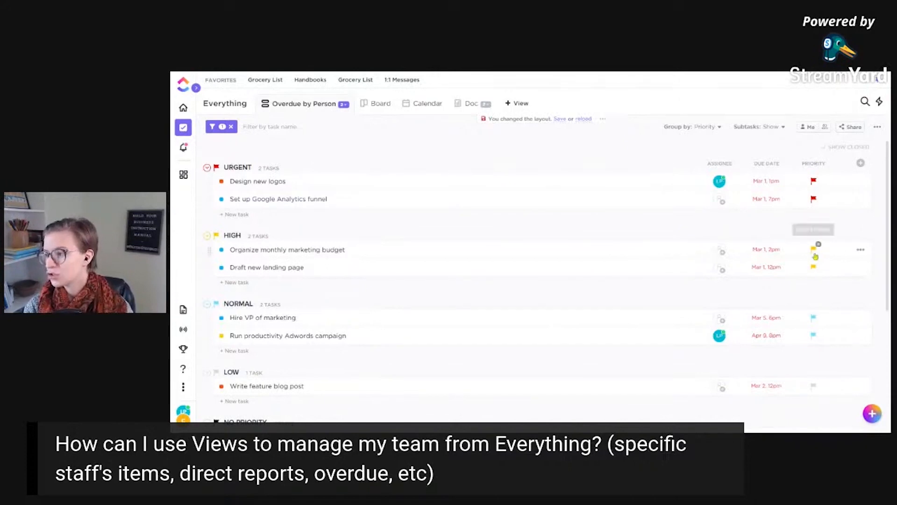
{"action": "mouse_move", "coordinate": [628, 131]}
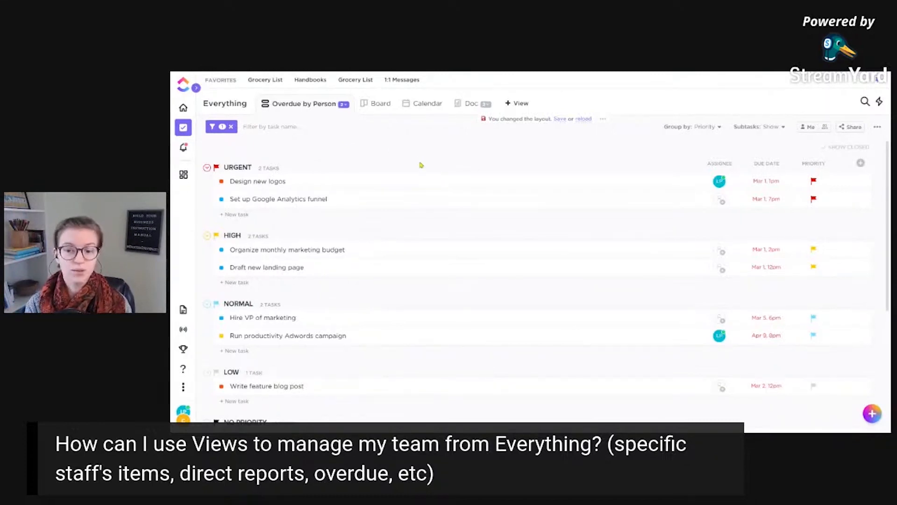
{"action": "mouse_move", "coordinate": [420, 182]}
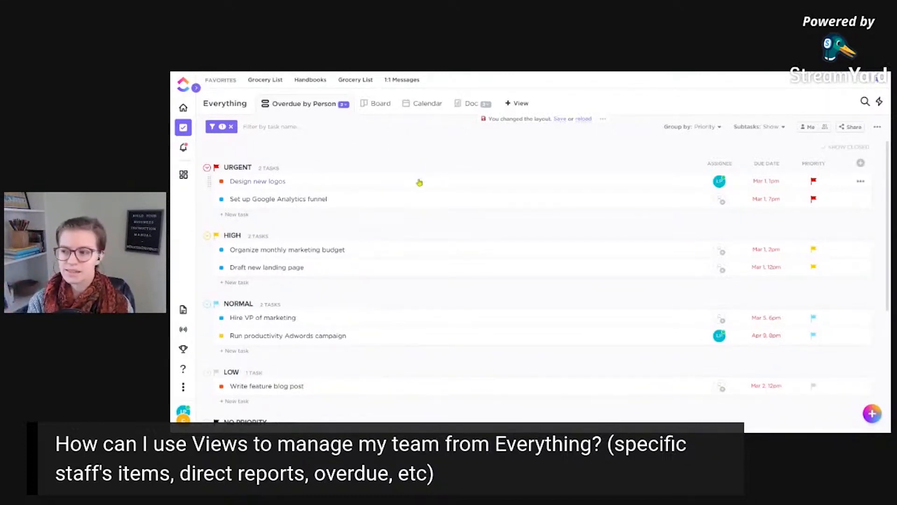
{"action": "mouse_move", "coordinate": [434, 165]}
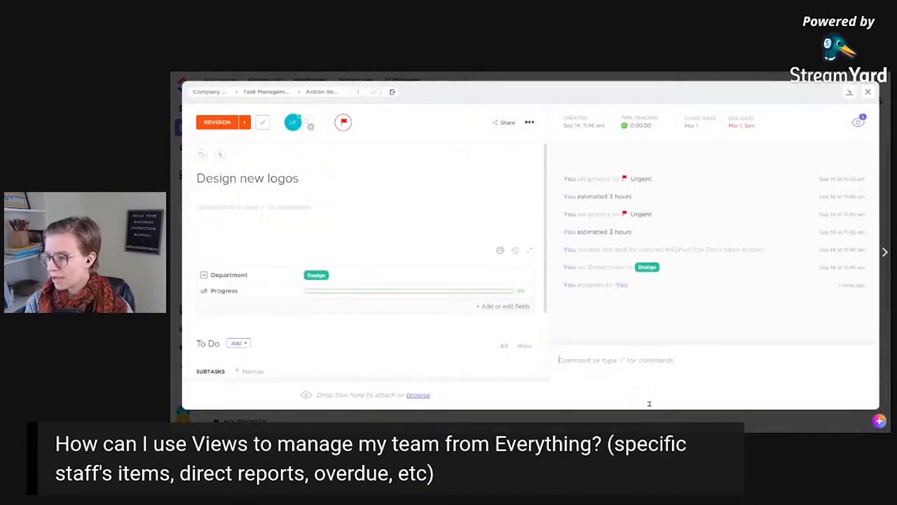
- Draft the comment 'Hey! Is this done? What's the status on this?' and highlight its latter part
{"action": "type", "text": "Hey! Is this done?"}
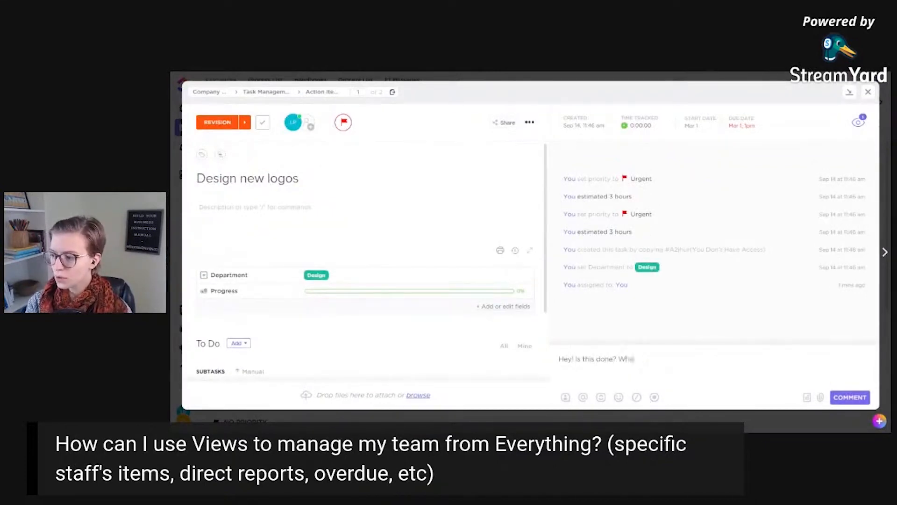
{"action": "type", "text": "What's the status on this?"}
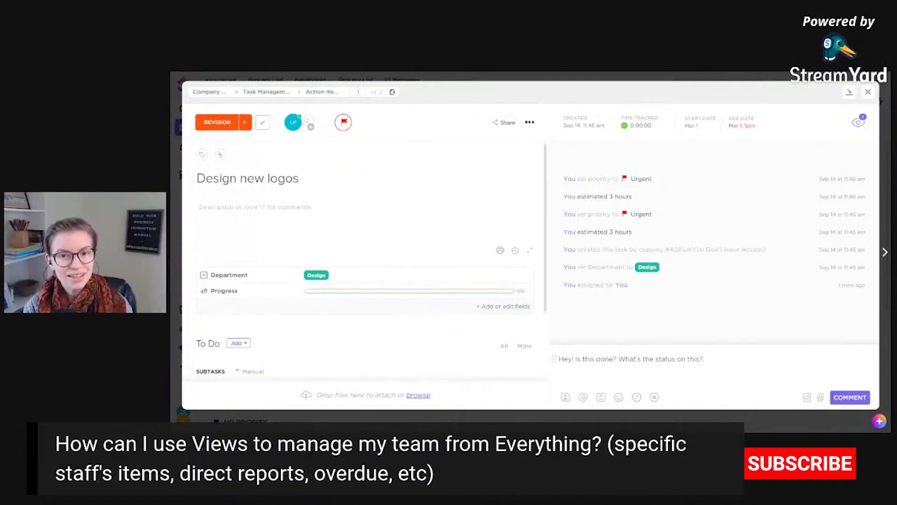
{"action": "left_click", "coordinate": [800, 463]}
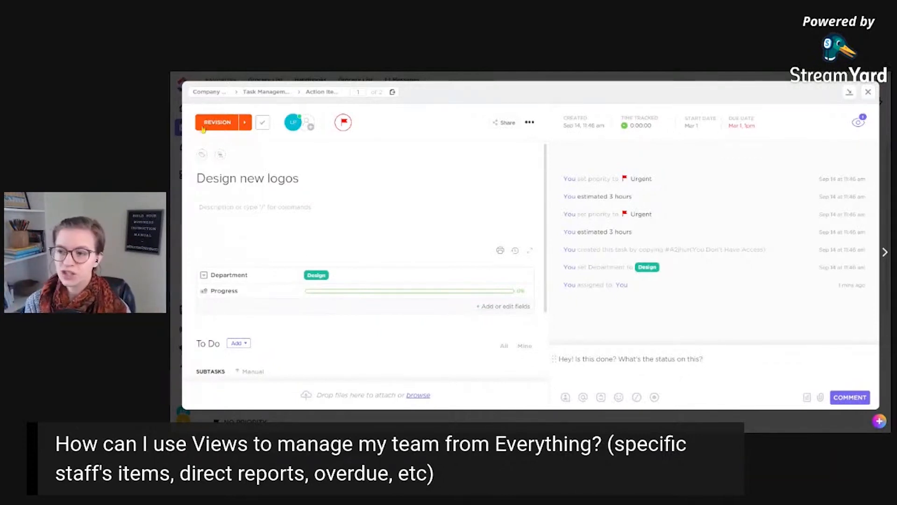
{"action": "left_click", "coordinate": [217, 122]}
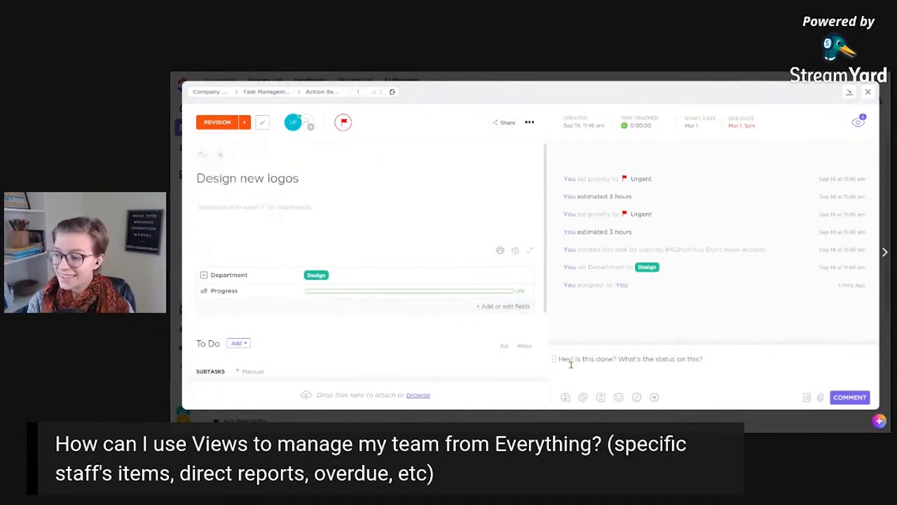
{"action": "left_click_drag", "start_coordinate": [576, 359], "coordinate": [703, 359]}
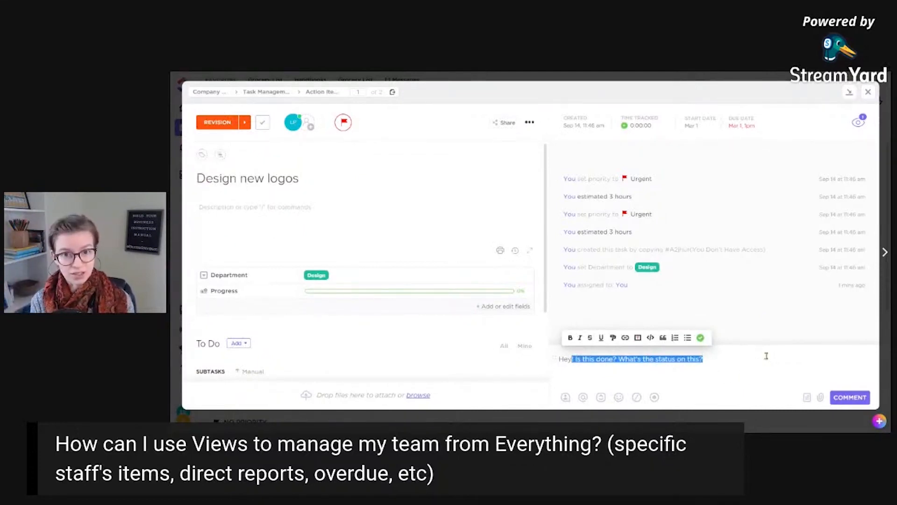
{"action": "left_click", "coordinate": [869, 92]}
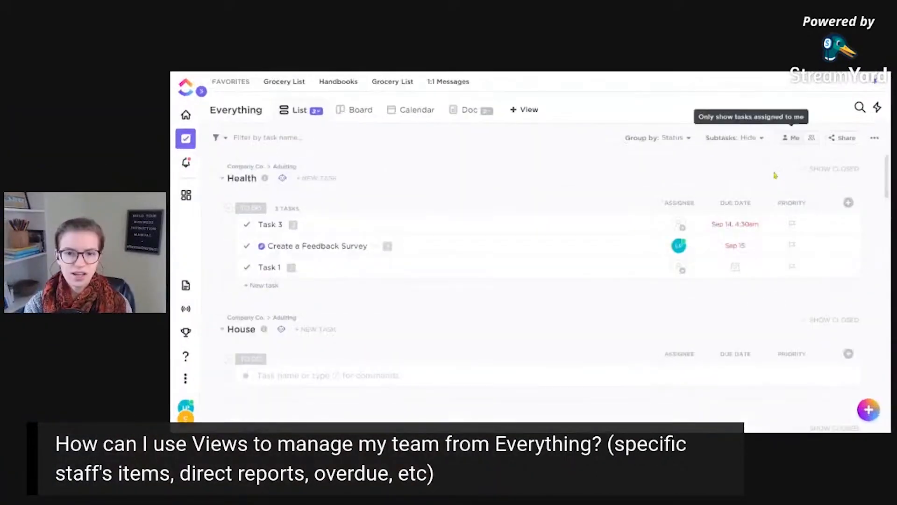
- Show the assignee sidebar and group the Everything list by due date
{"action": "left_click", "coordinate": [793, 138]}
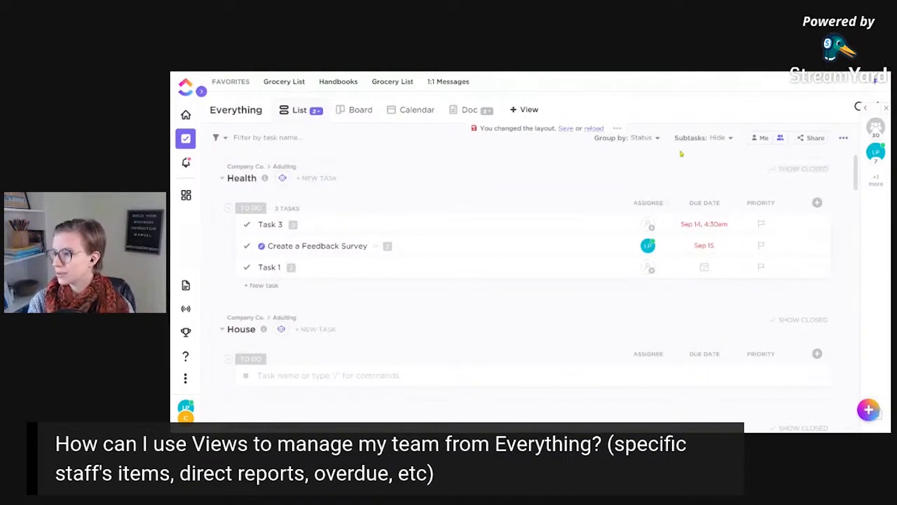
{"action": "left_click", "coordinate": [640, 138]}
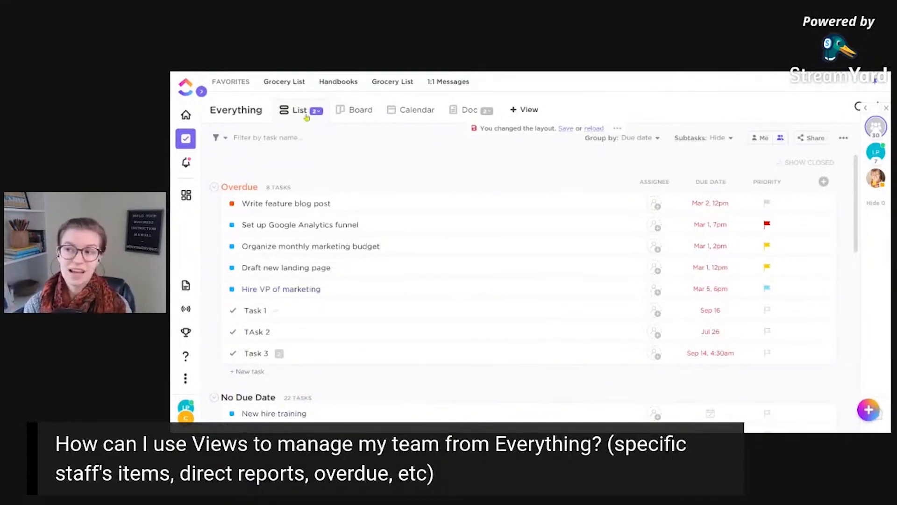
- Expand the Assignees sidebar and clear the Unassigned filter to show 14 overdue tasks
{"action": "left_click", "coordinate": [300, 110]}
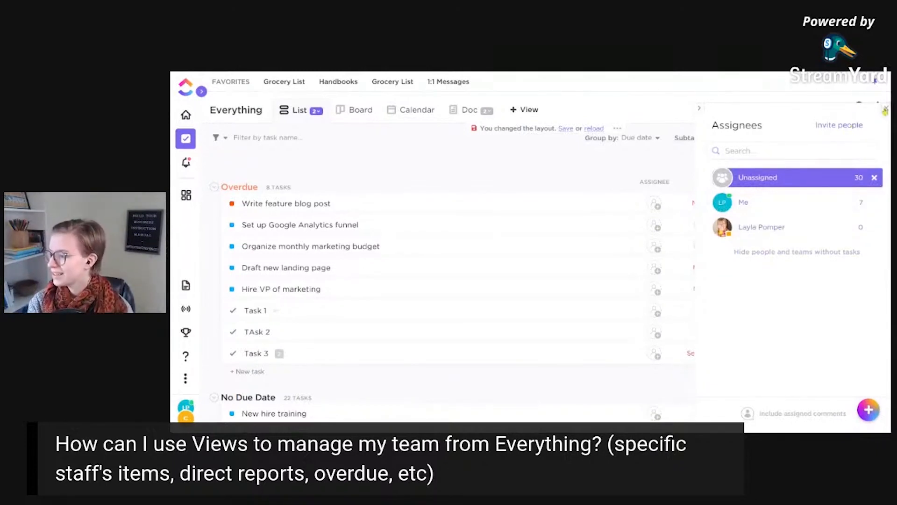
{"action": "left_click", "coordinate": [885, 109]}
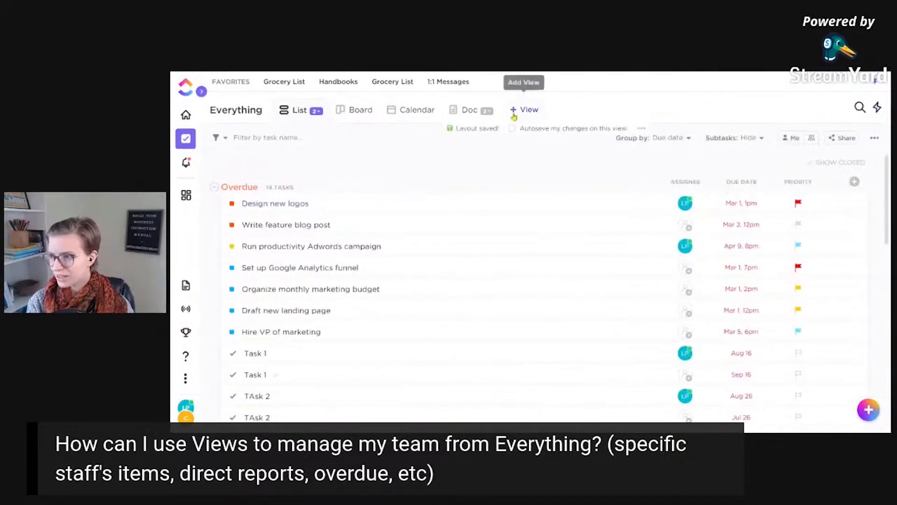
{"action": "left_click", "coordinate": [525, 109]}
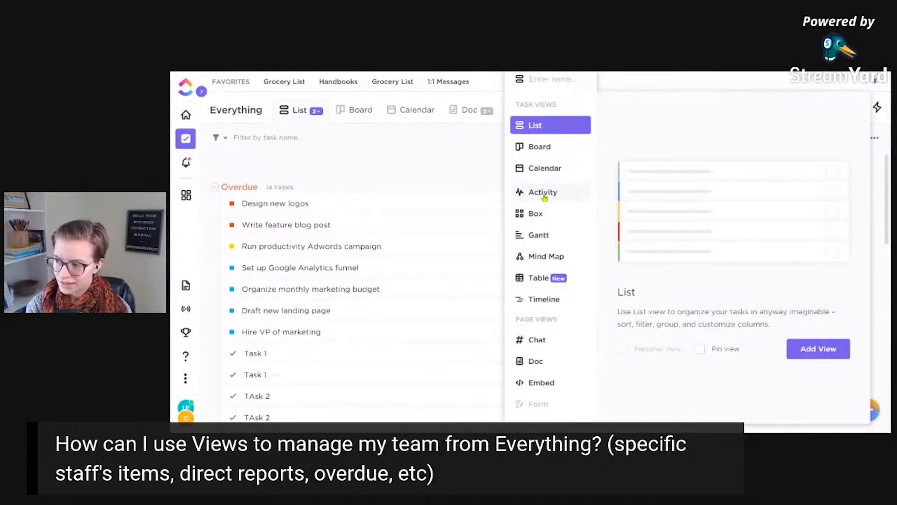
{"action": "mouse_move", "coordinate": [550, 374]}
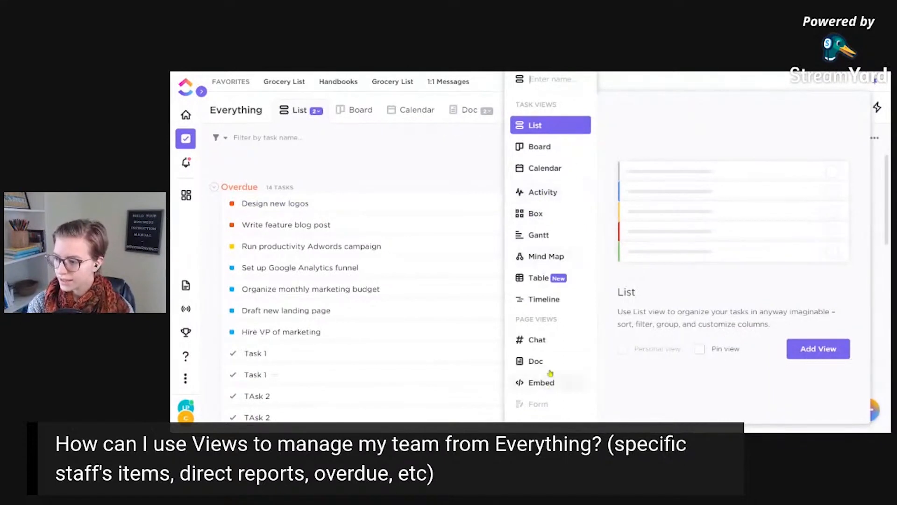
{"action": "mouse_move", "coordinate": [530, 255]}
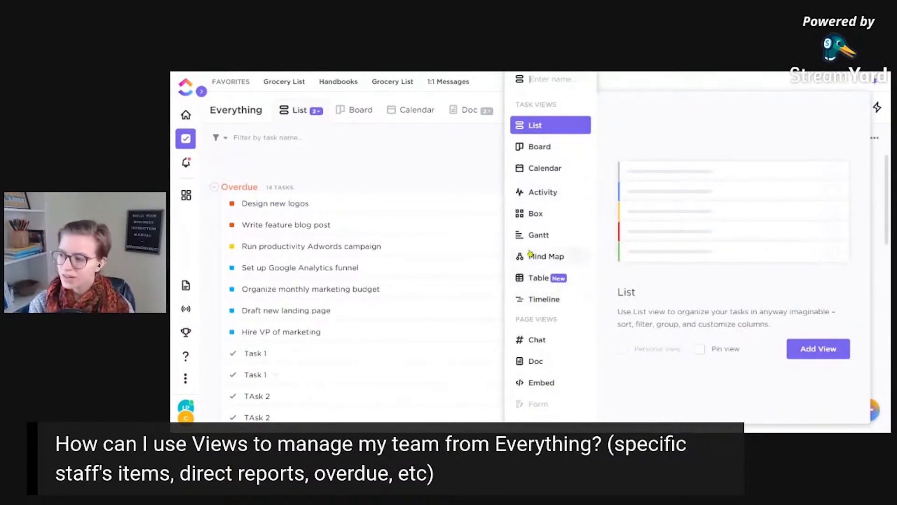
- Preview the Box view type and bring up its free-trial offer
{"action": "left_click", "coordinate": [535, 214]}
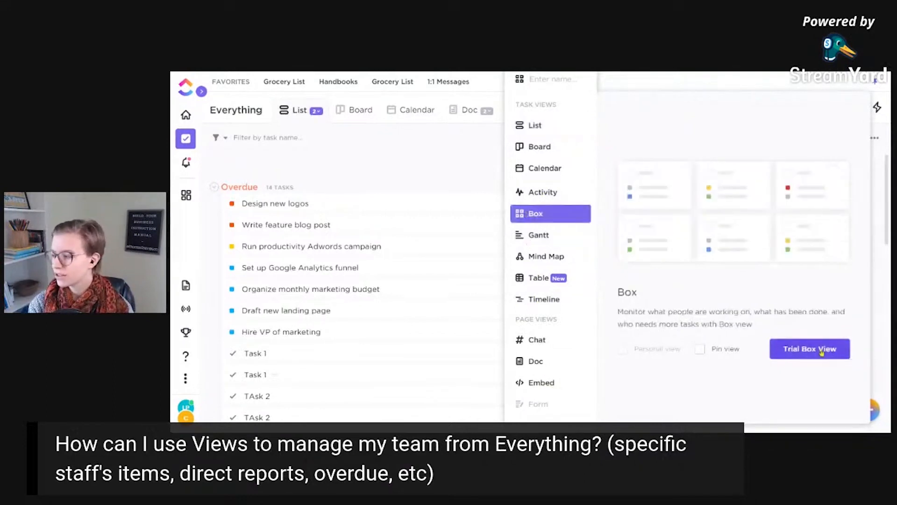
{"action": "left_click", "coordinate": [809, 349]}
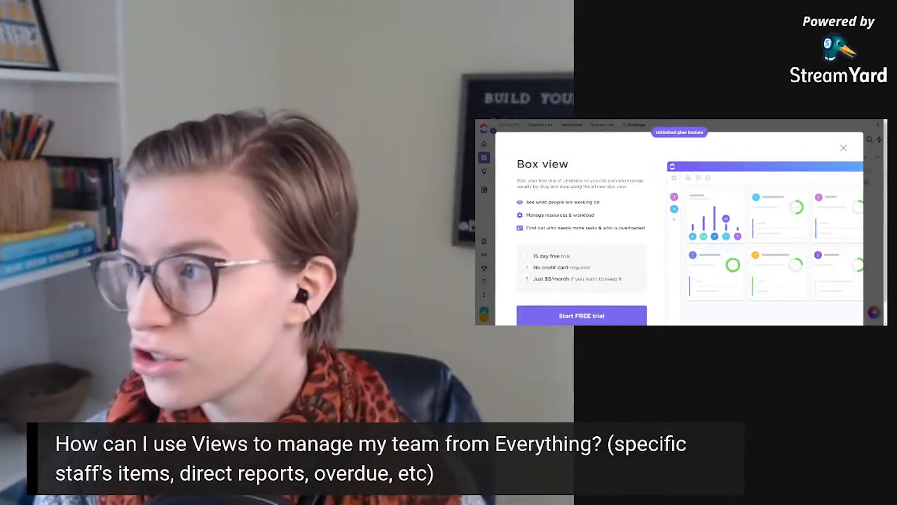
{"action": "left_click", "coordinate": [844, 147]}
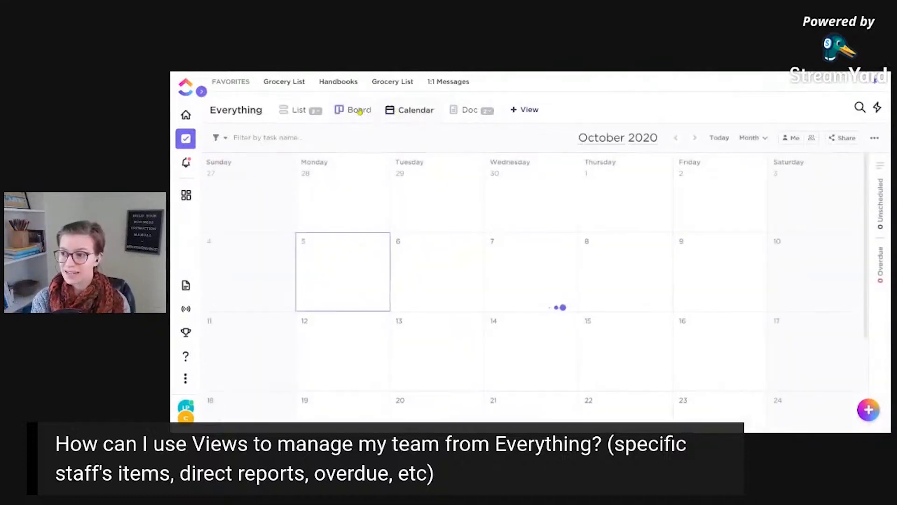
- Switch Everything to Board view with columns grouped by due date (Overdue, Today, Tomorrow, weekdays)
{"action": "left_click", "coordinate": [359, 109]}
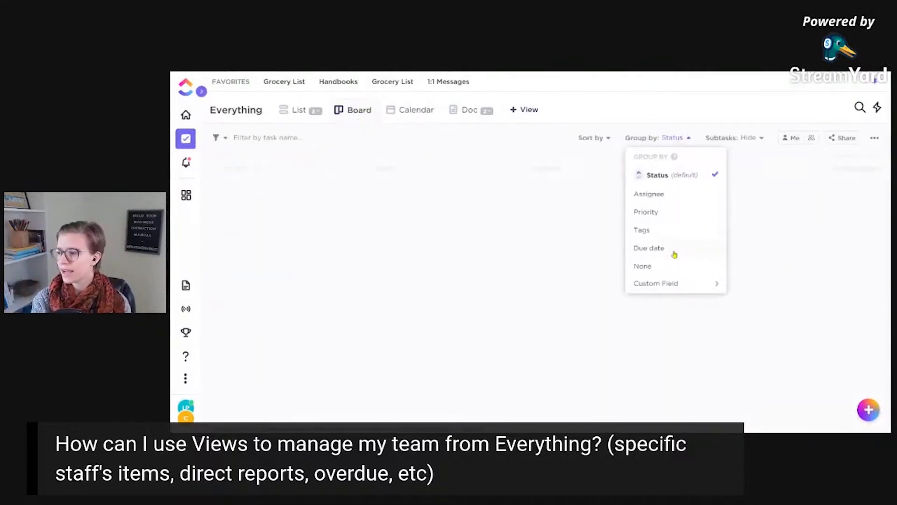
{"action": "left_click", "coordinate": [649, 247]}
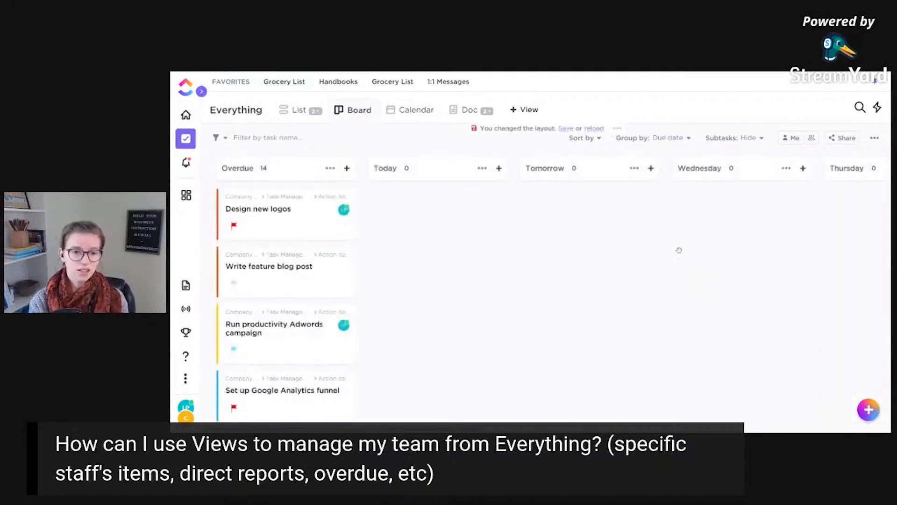